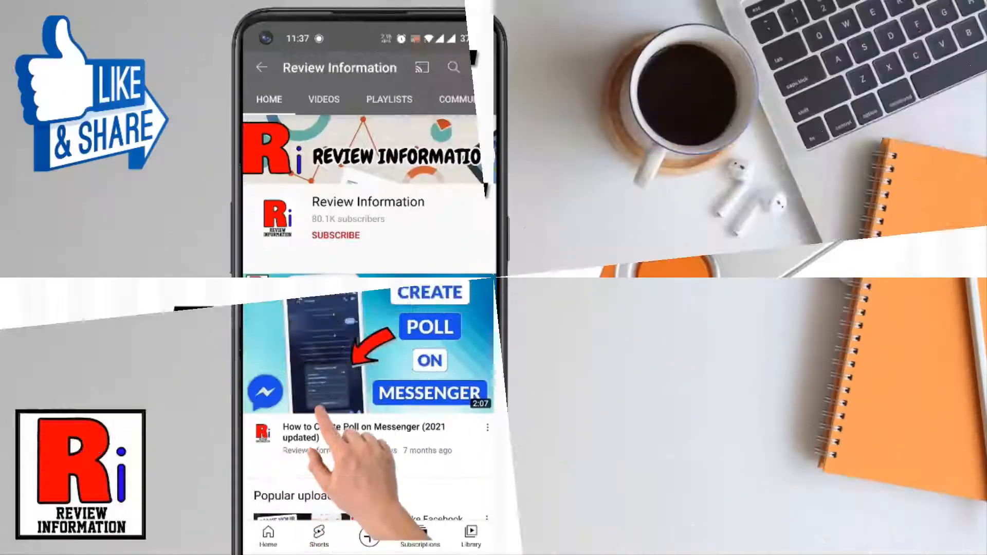
# Dismiss the channel intro and close This PC showing USB Drive (K:) at 23.8 MB
pyautogui.click(335, 234)
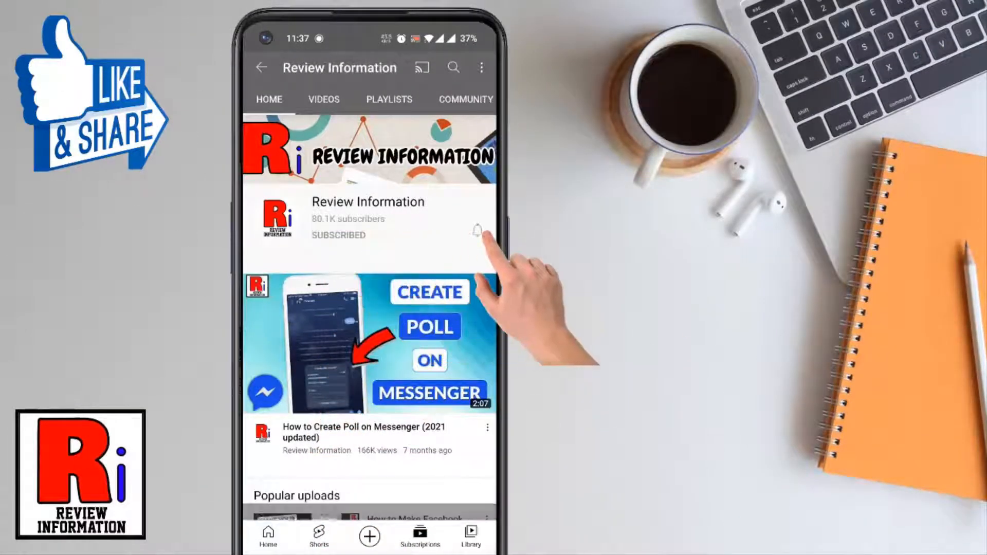
pyautogui.click(477, 230)
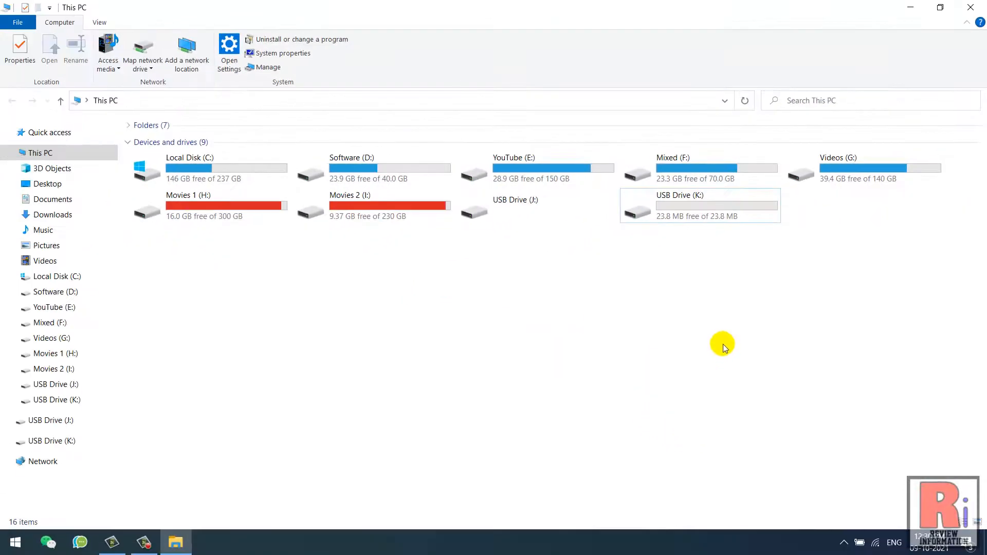
pyautogui.click(968, 8)
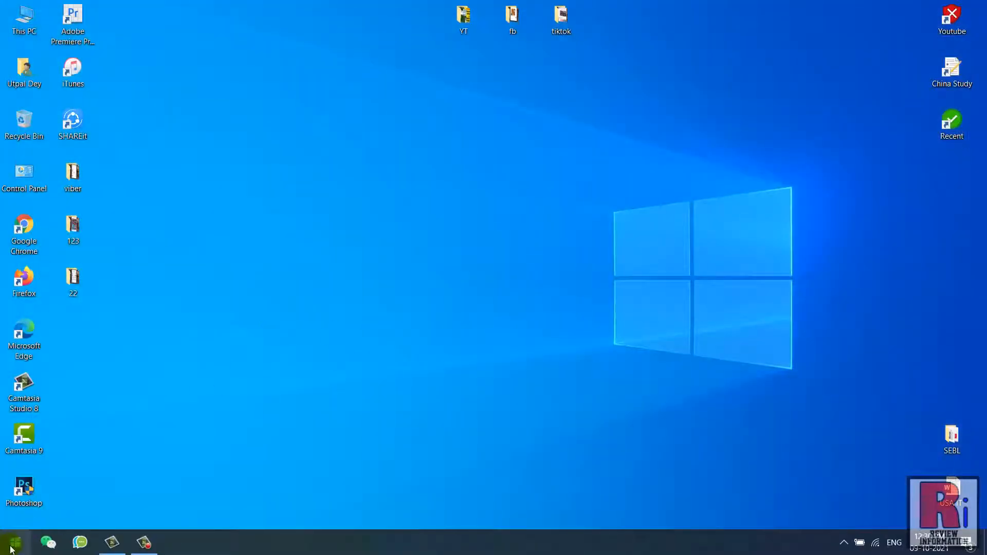
# Search 'cmd' from Start and run Command Prompt as administrator
pyautogui.click(15, 537)
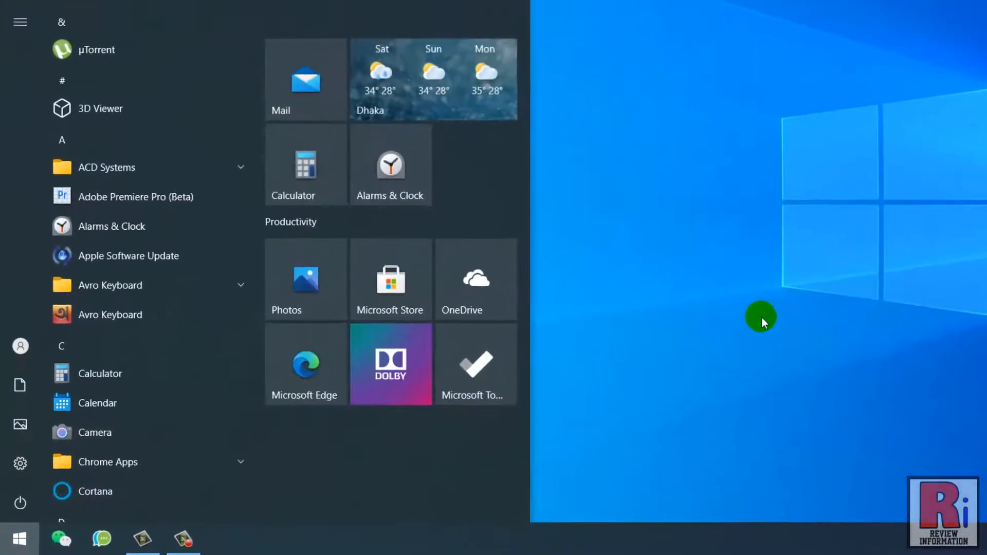
pyautogui.write('cmd')
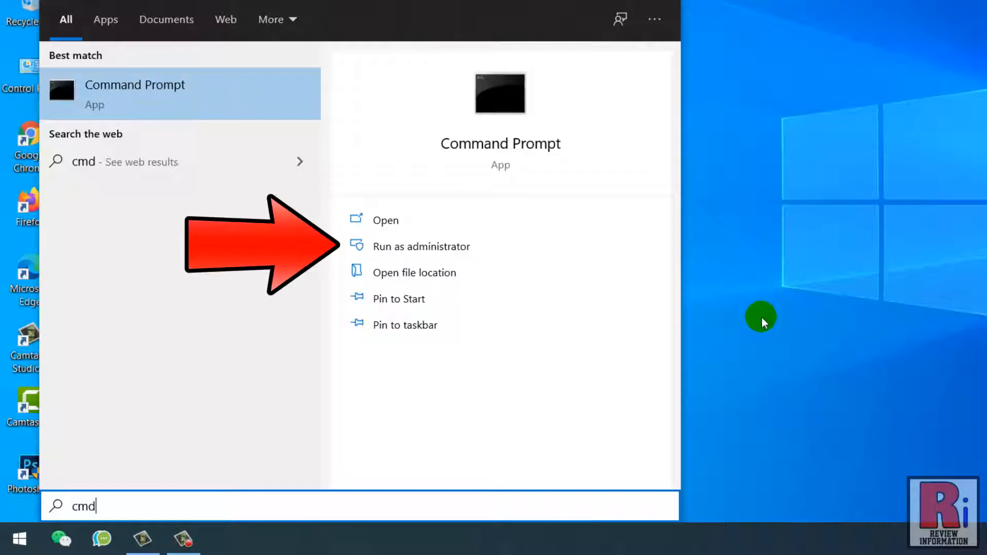
pyautogui.click(421, 247)
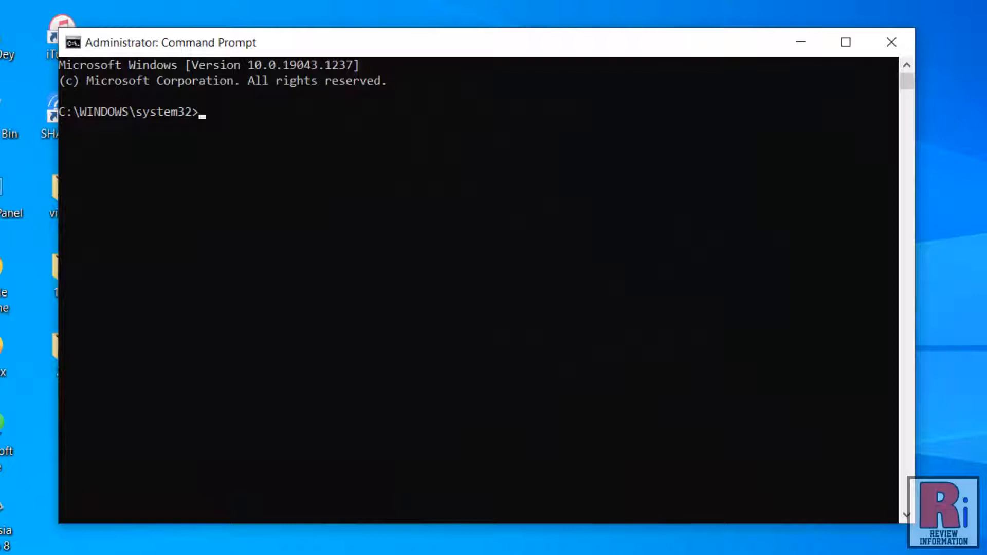
# Start diskpart and run 'list disk' to show the 3830 MB Disk 2
pyautogui.write('diskp')
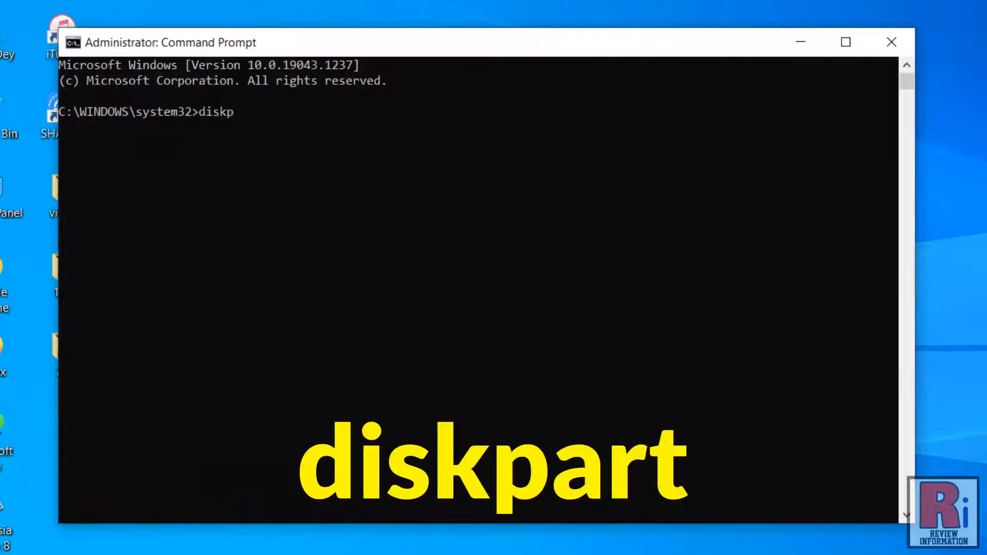
pyautogui.write('art')
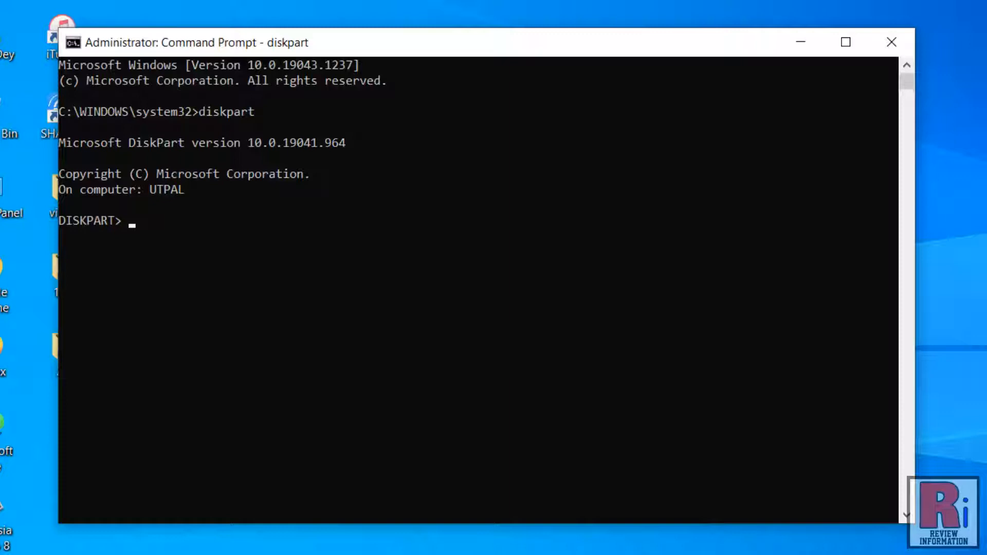
pyautogui.write('list')
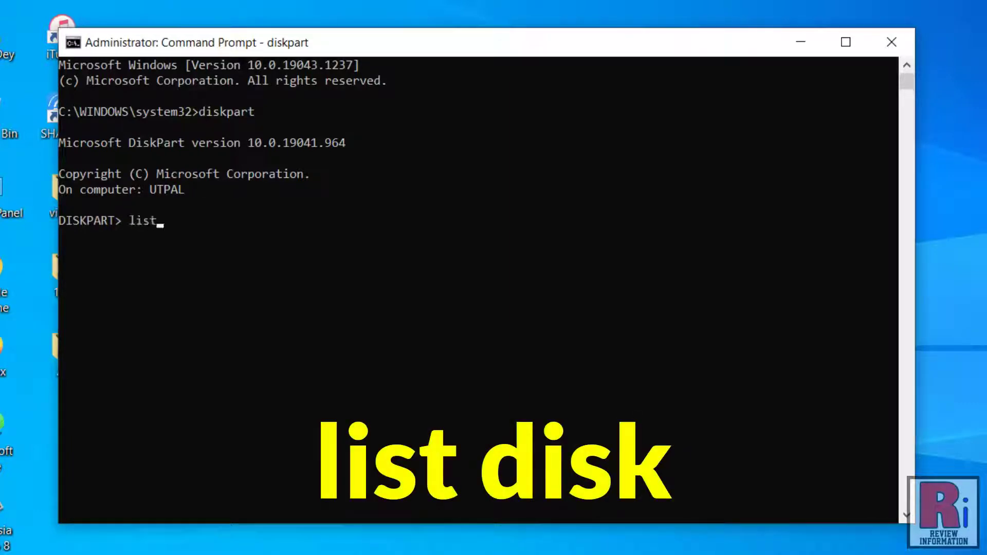
pyautogui.write('disk')
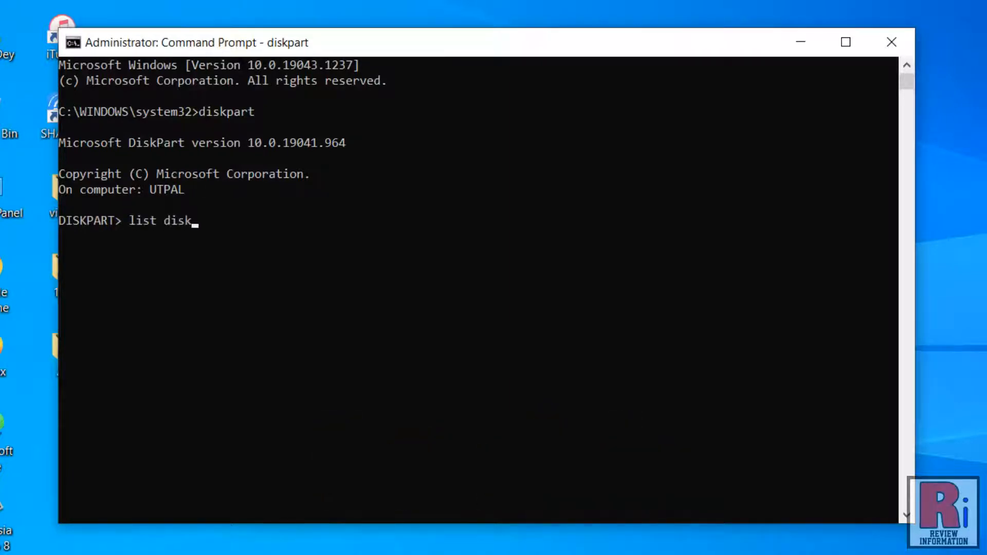
pyautogui.press('Enter')
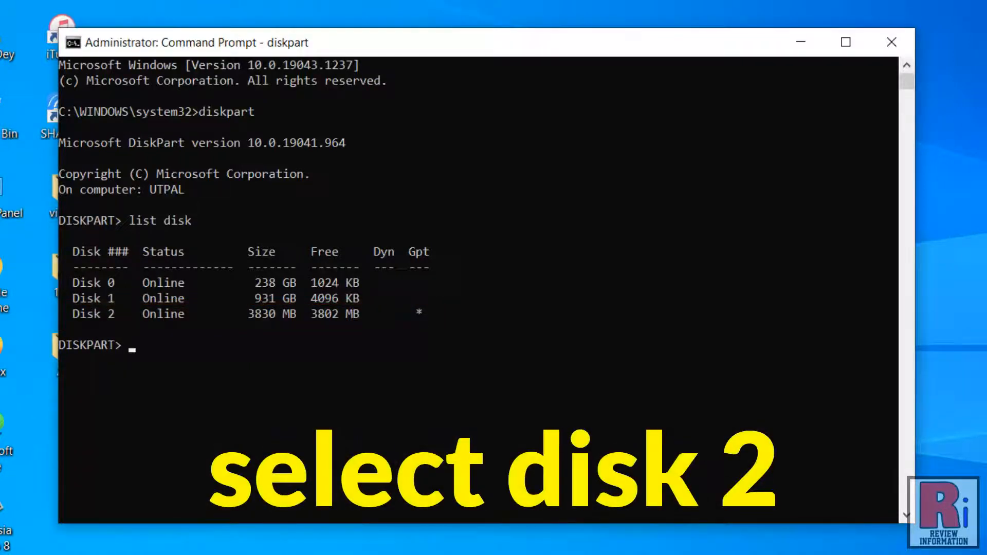
# Run 'select disk 2' and 'clean' to wipe the 3830 MB USB drive
pyautogui.write('select disk')
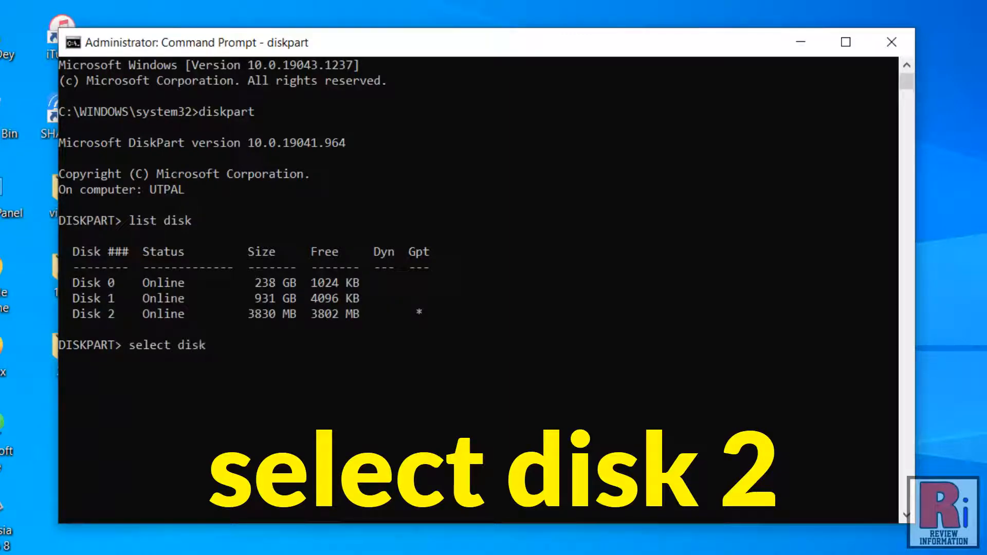
pyautogui.write('2')
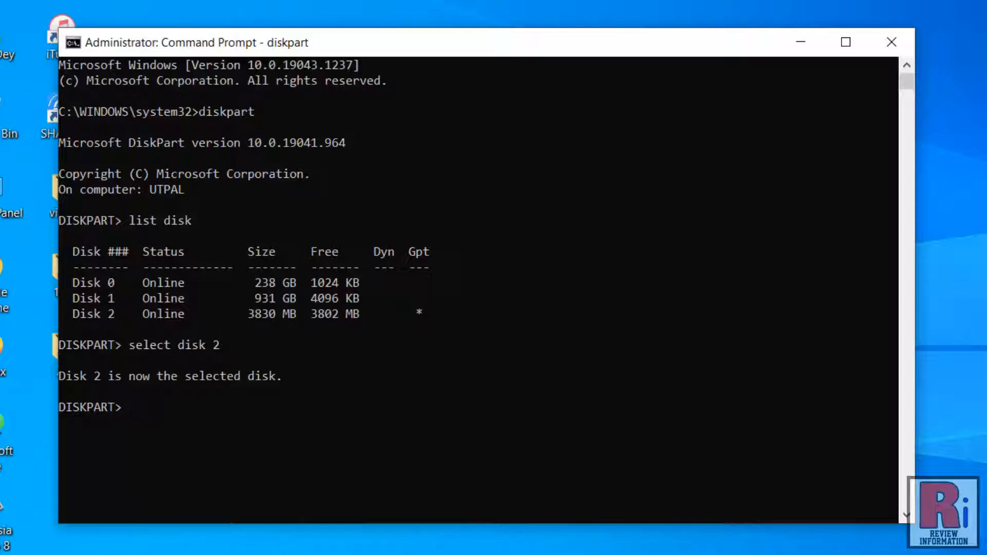
pyautogui.write('c')
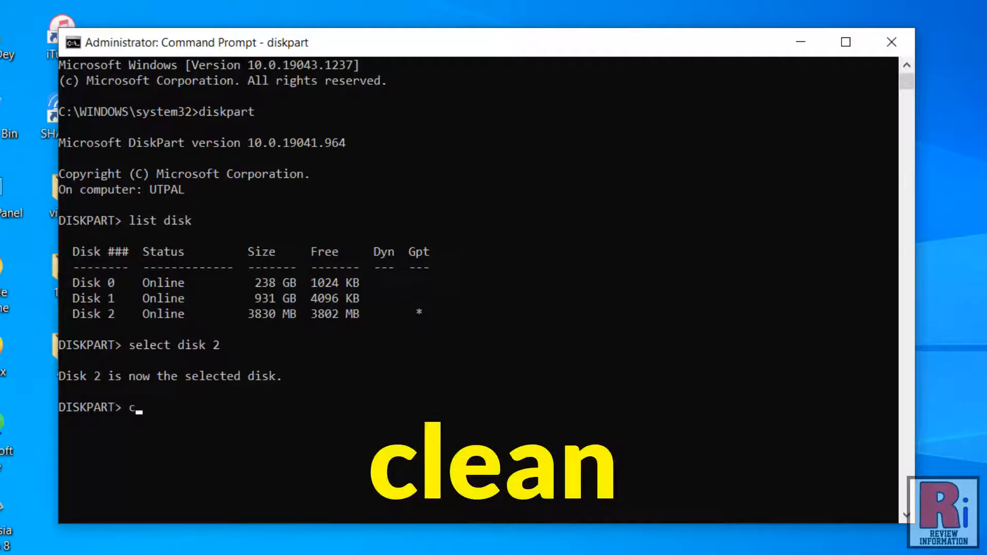
pyautogui.write('lean')
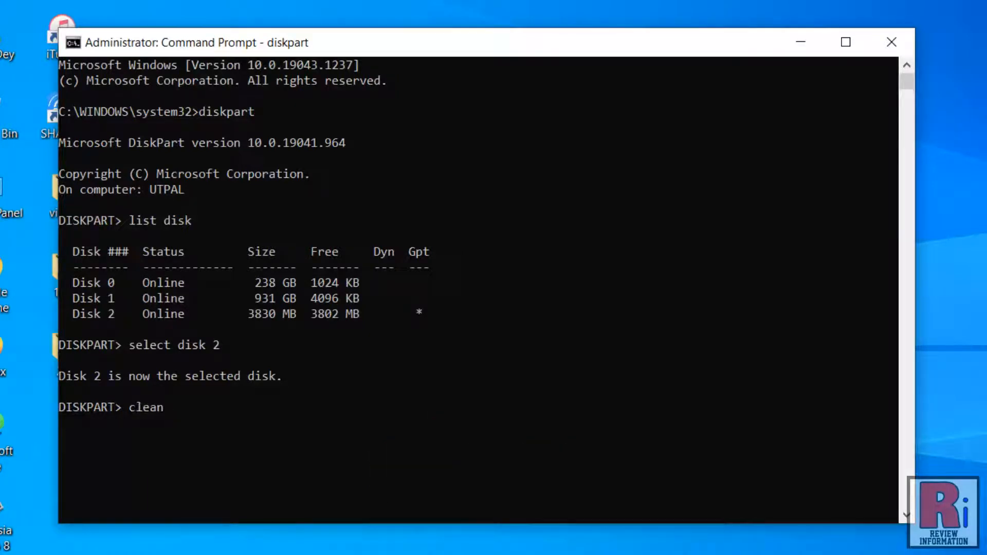
pyautogui.press('Enter')
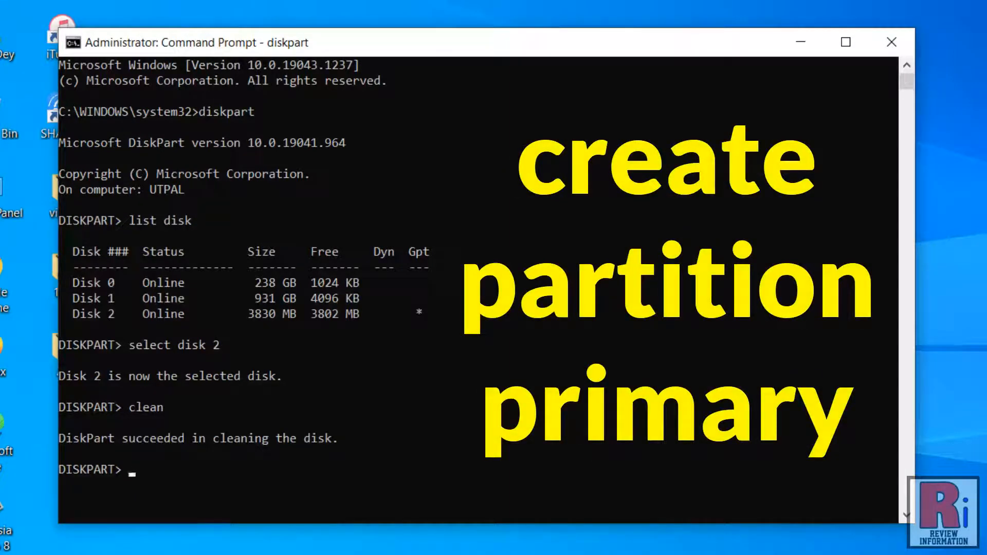
# Run 'create partition primary' on Disk 2, then exit DiskPart and Command Prompt
pyautogui.write('create')
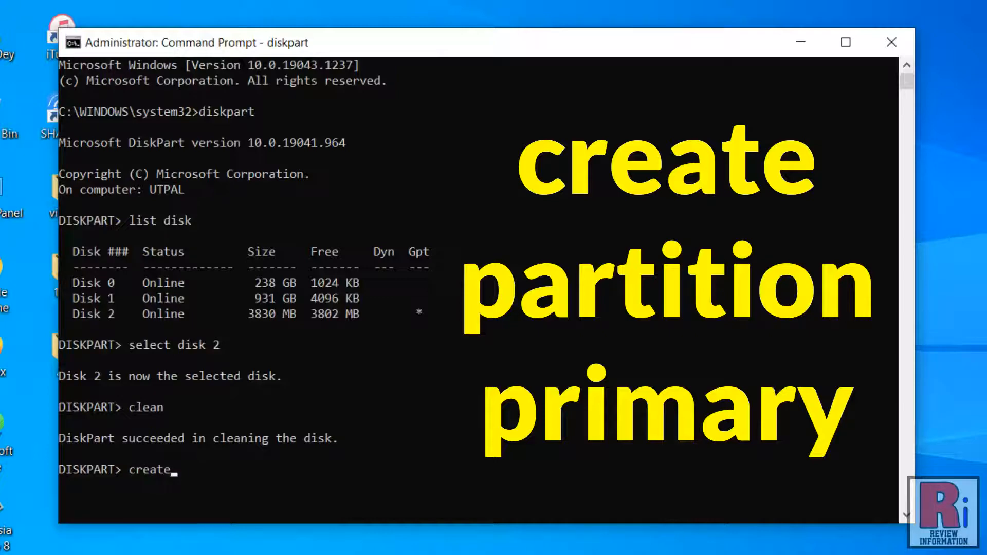
pyautogui.write('partition')
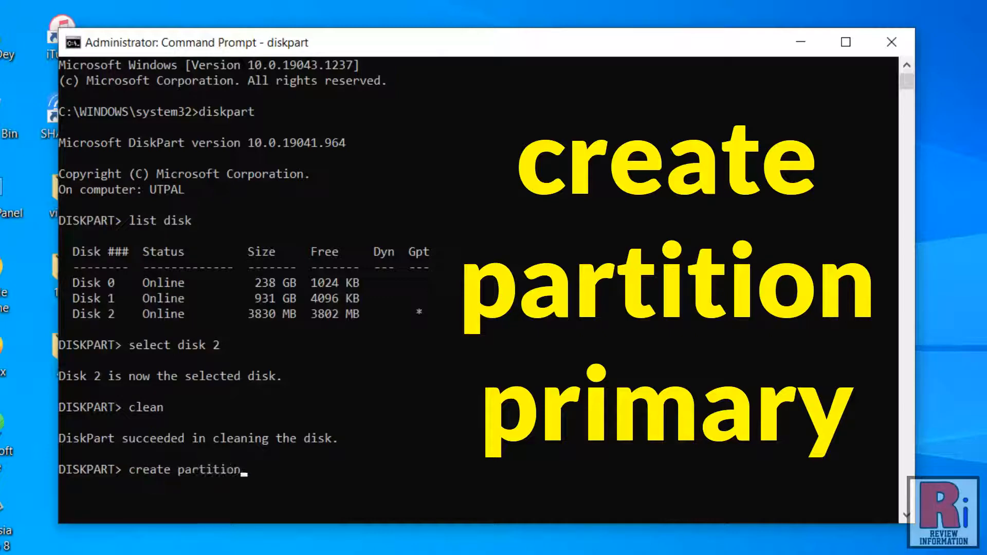
pyautogui.write('primar')
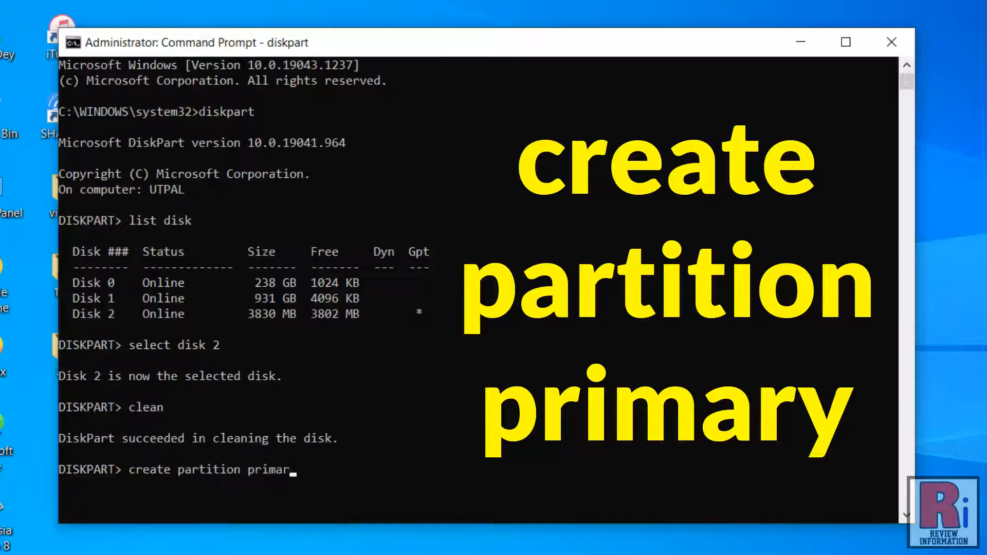
pyautogui.write('y')
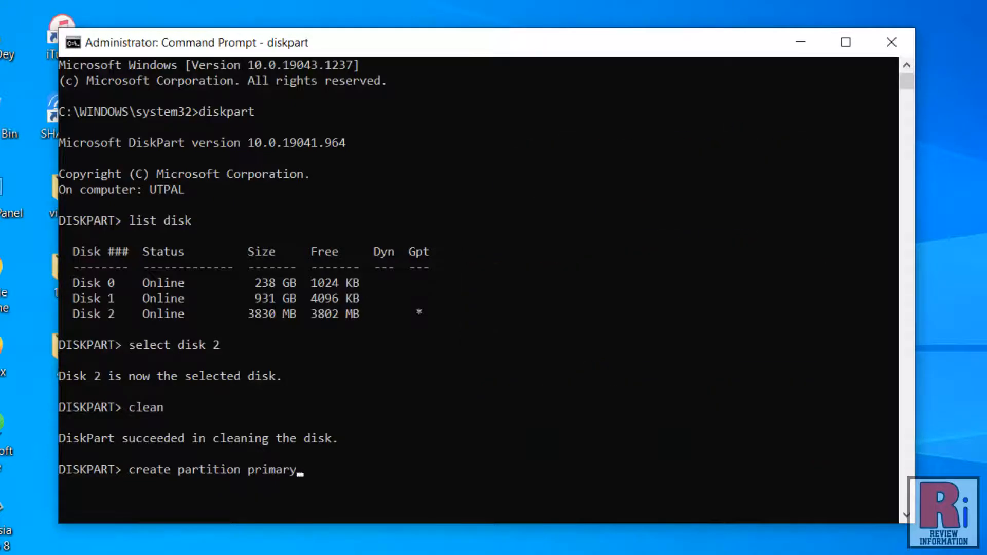
pyautogui.press('Enter')
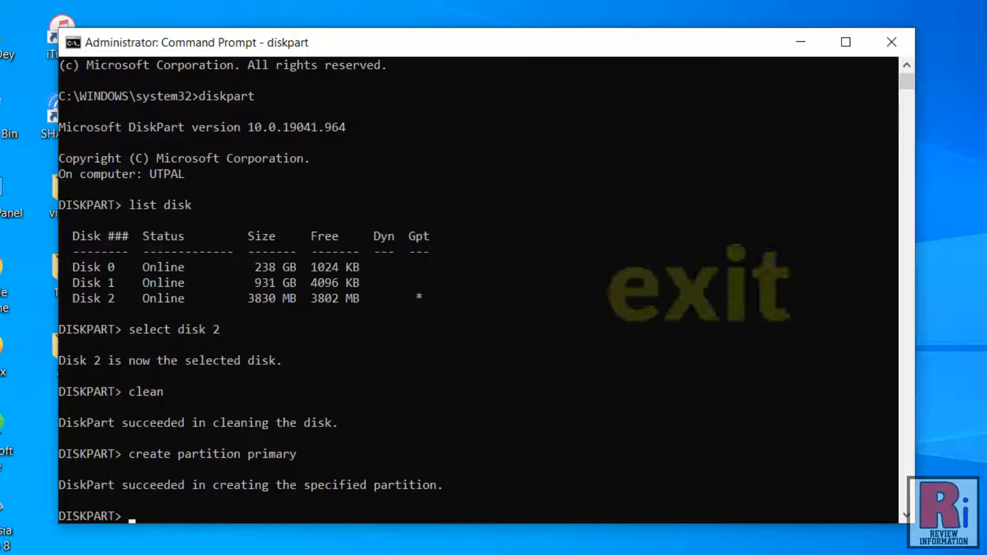
pyautogui.write('exit')
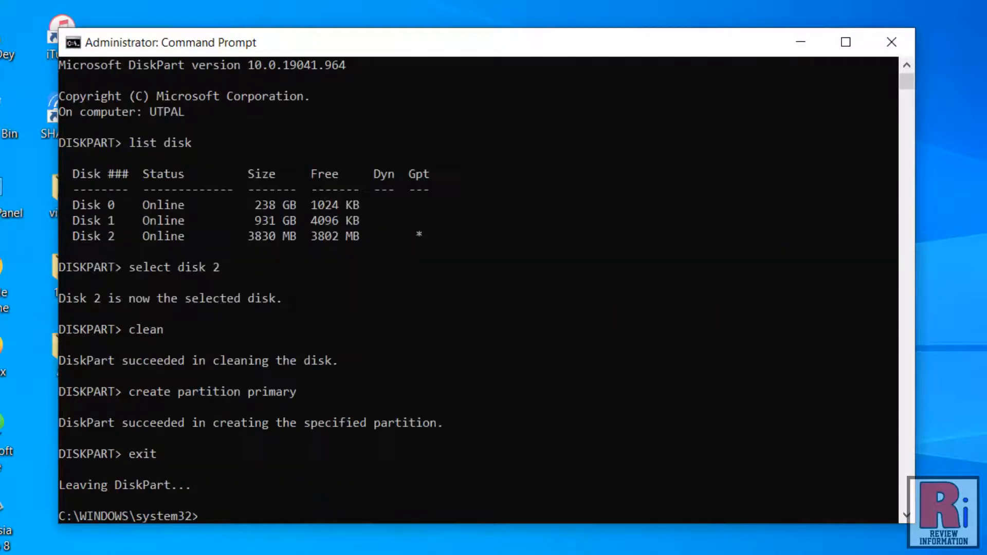
pyautogui.write('exit')
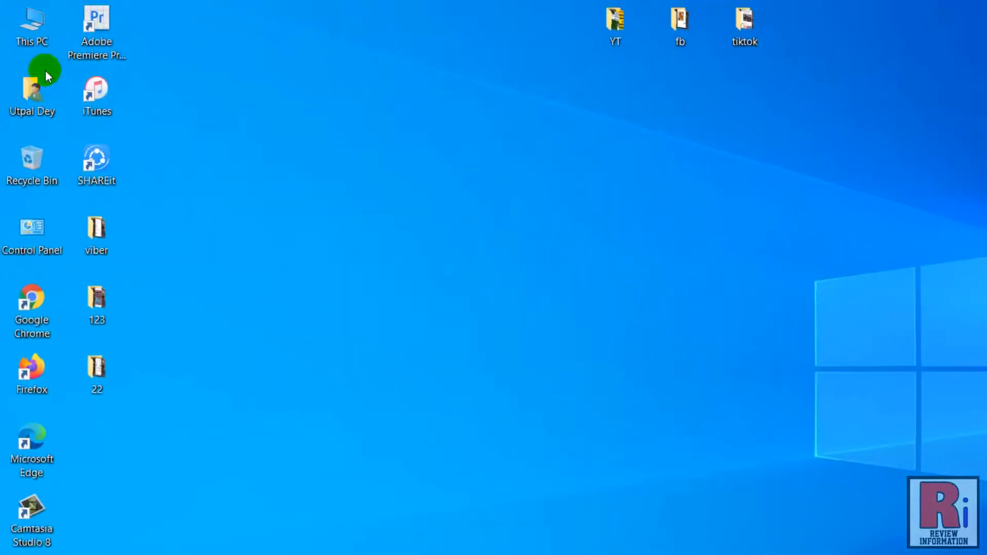
# Choose Manage from the desktop This PC context menu to open Computer Management
pyautogui.rightClick(31, 21)
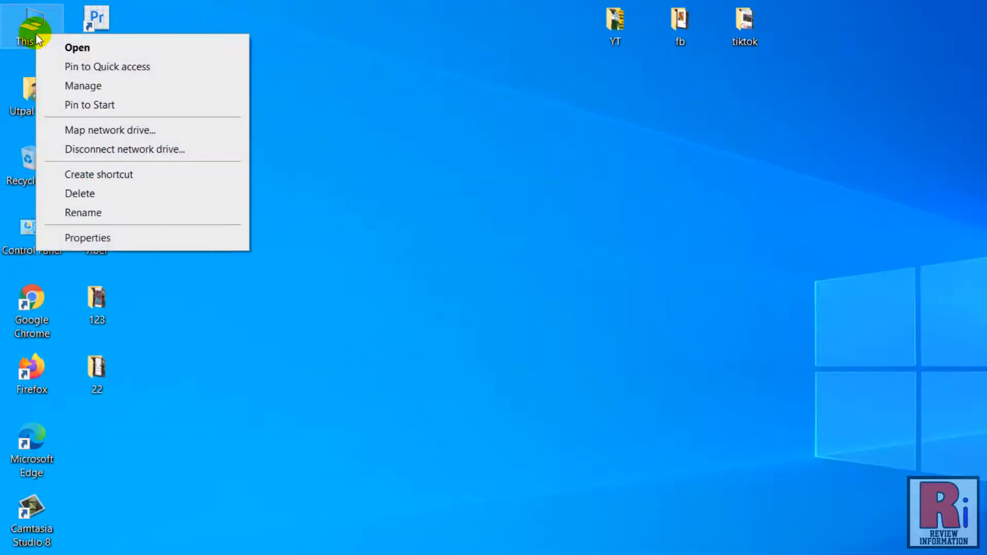
pyautogui.click(755, 465)
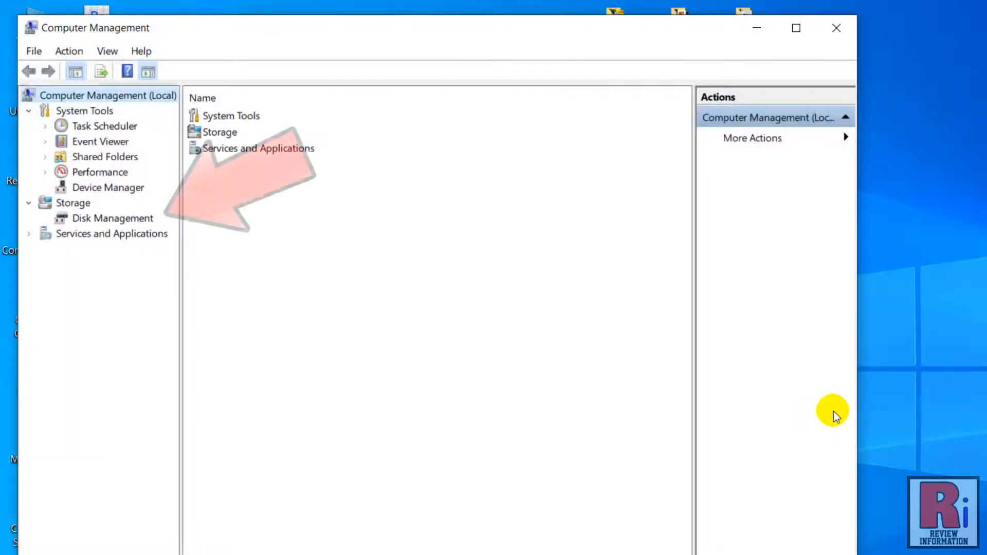
# In Disk Management, quick-format Disk 2's RAW partition as FAT32 'New Volume', confirming the warning
pyautogui.click(112, 218)
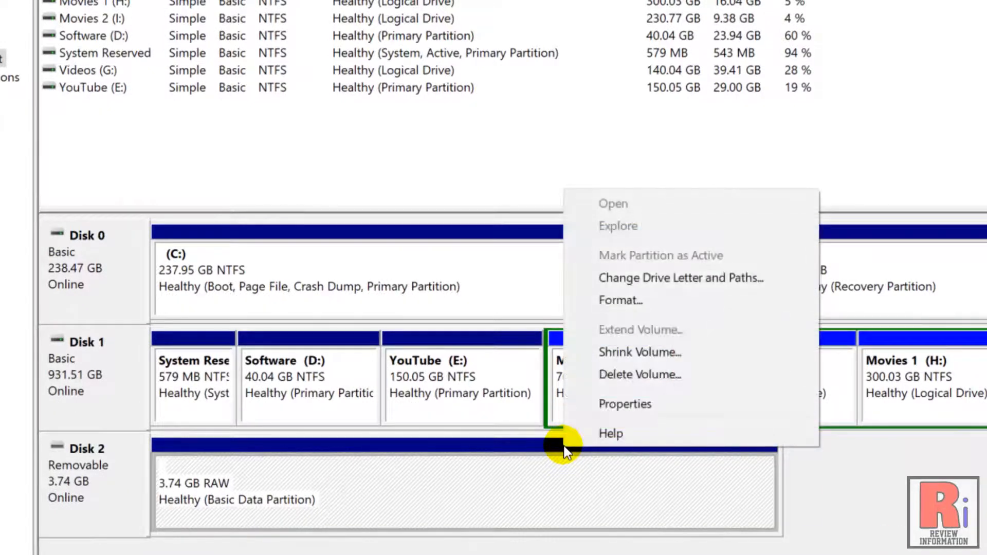
pyautogui.click(621, 300)
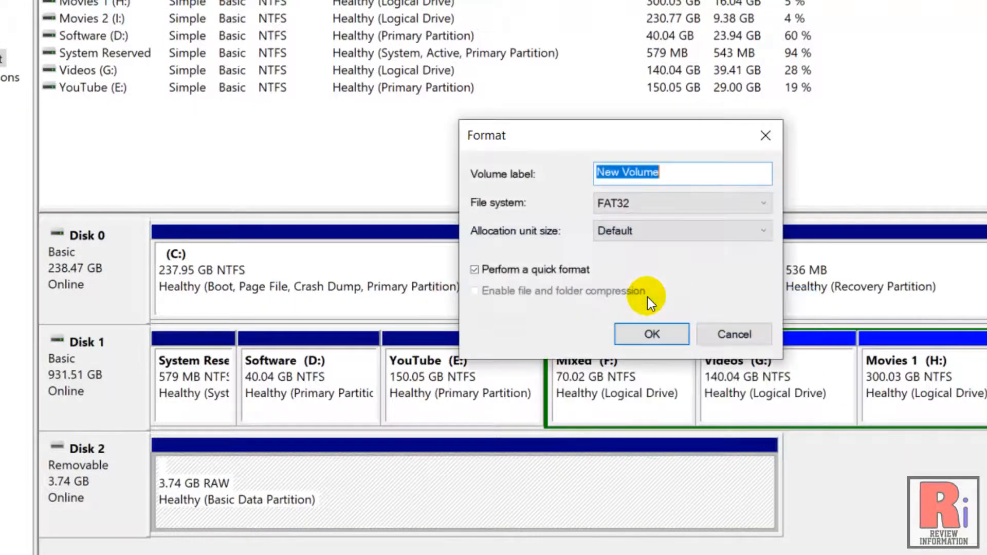
pyautogui.click(651, 334)
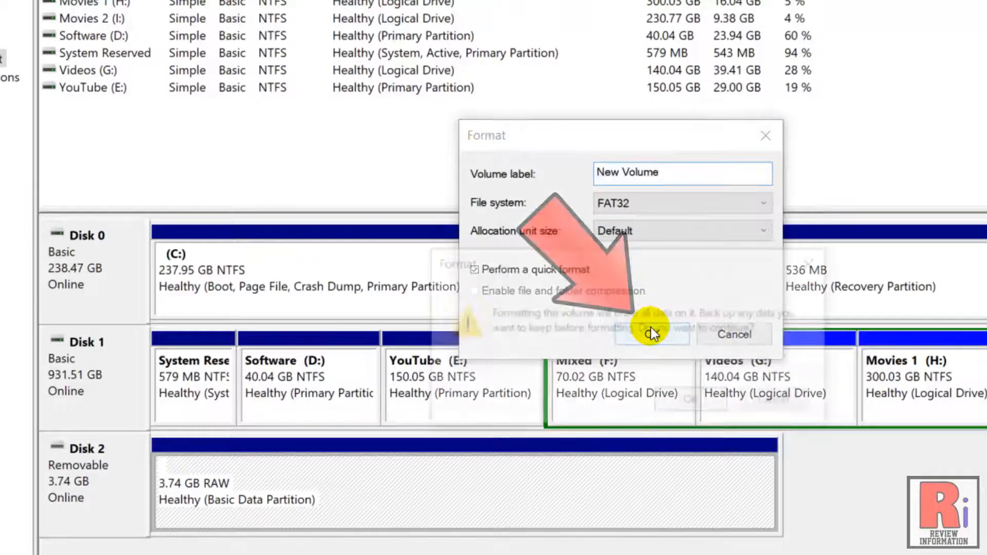
pyautogui.click(651, 334)
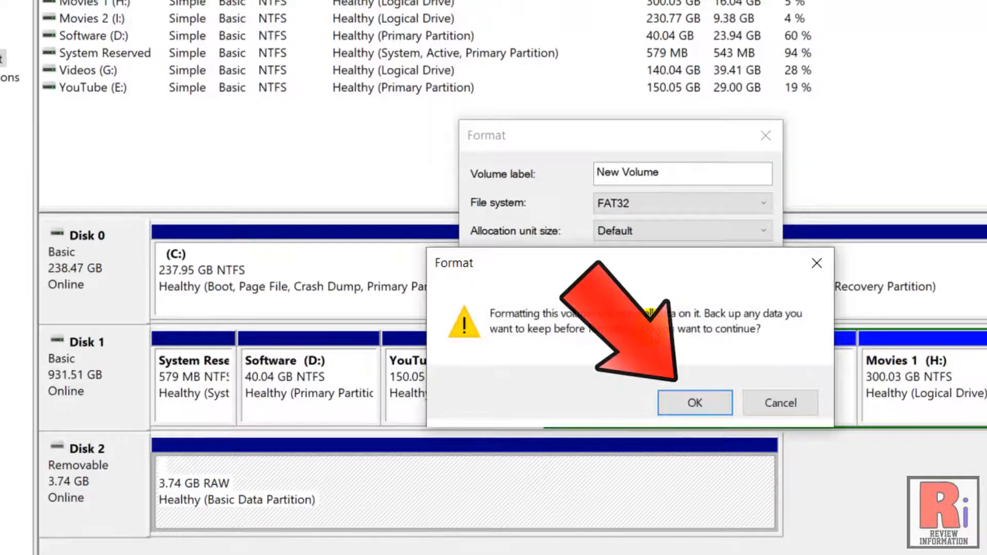
pyautogui.click(695, 403)
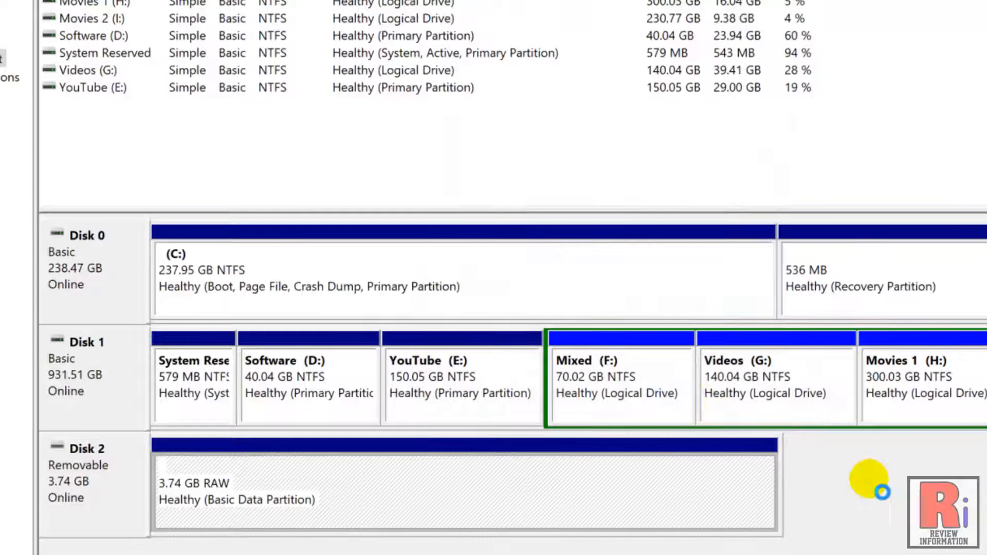
pyautogui.moveTo(884, 493)
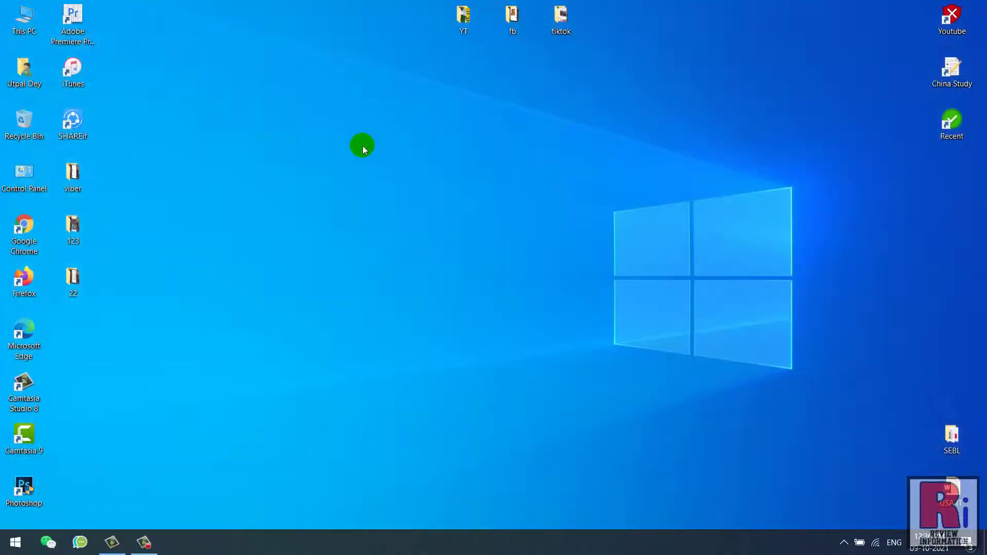
# Open This PC from the desktop to see NEW VOLUME (J:) at 3.73 GB
pyautogui.click(24, 18)
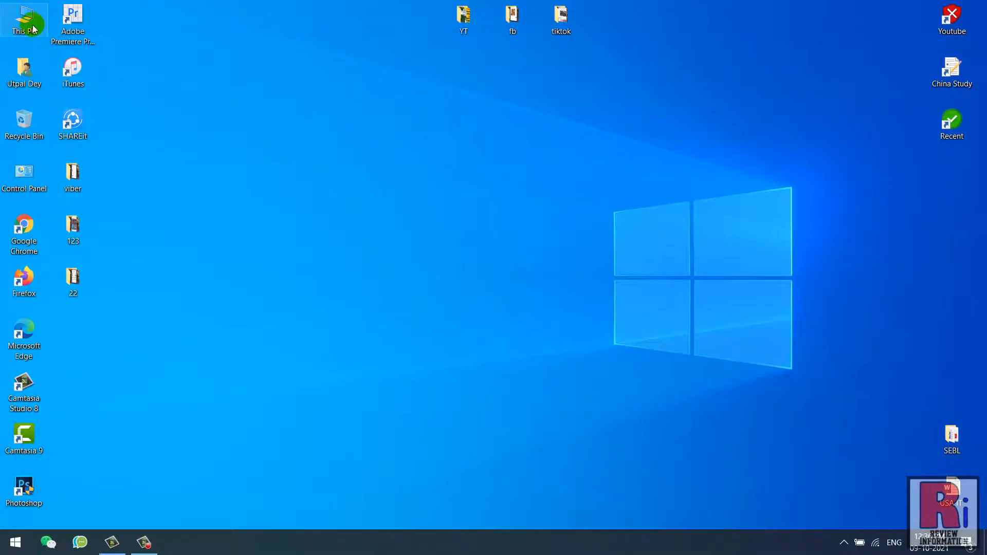
pyautogui.doubleClick(24, 19)
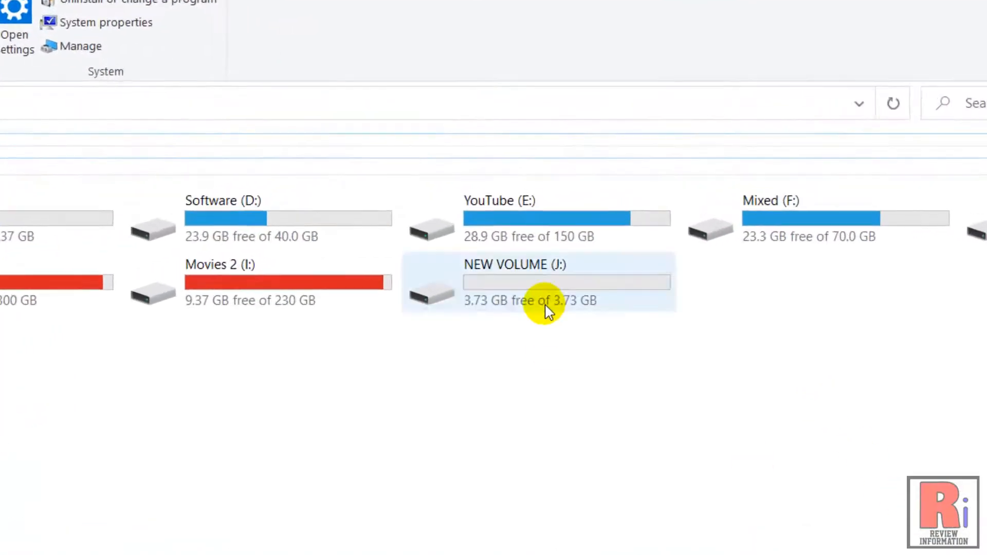
pyautogui.moveTo(547, 326)
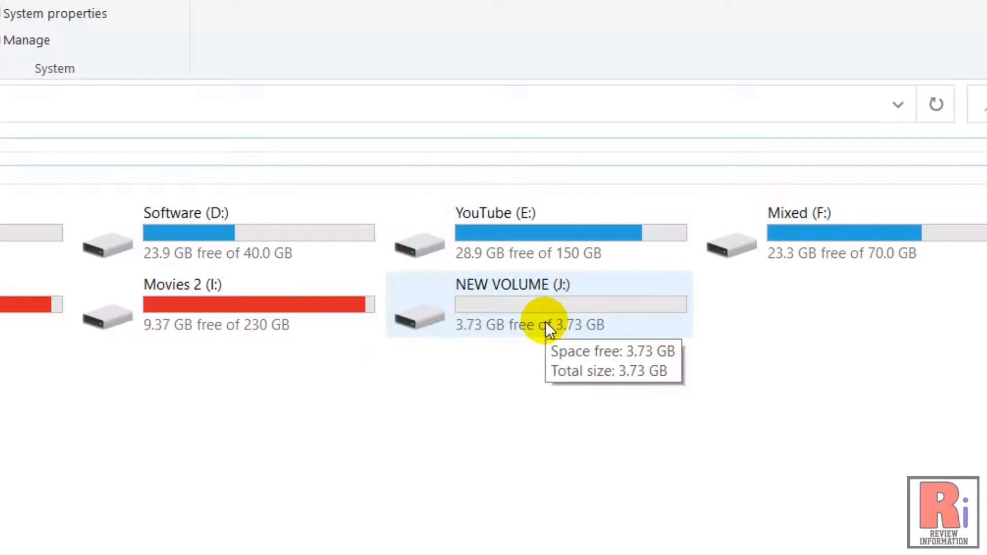